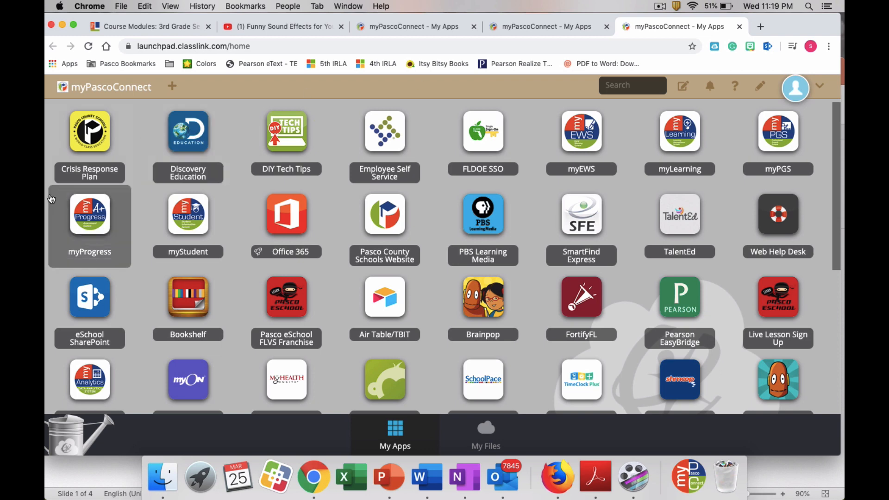
mouse_move(89, 214)
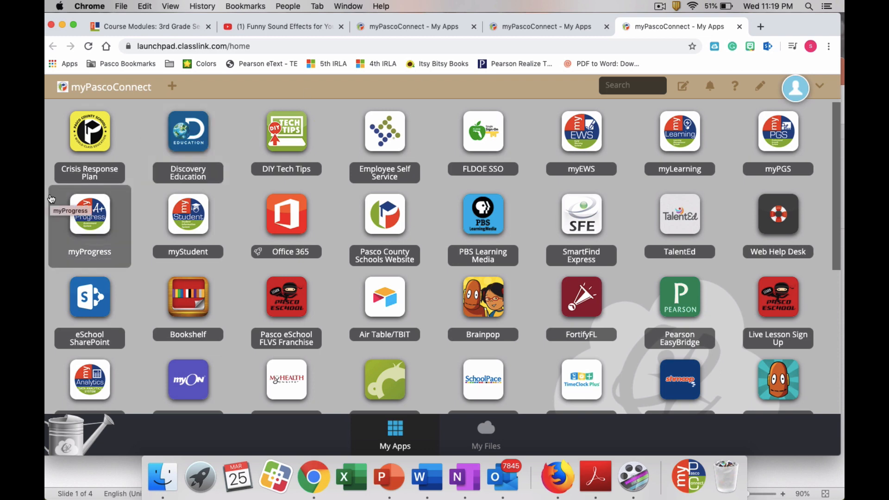
mouse_move(46, 229)
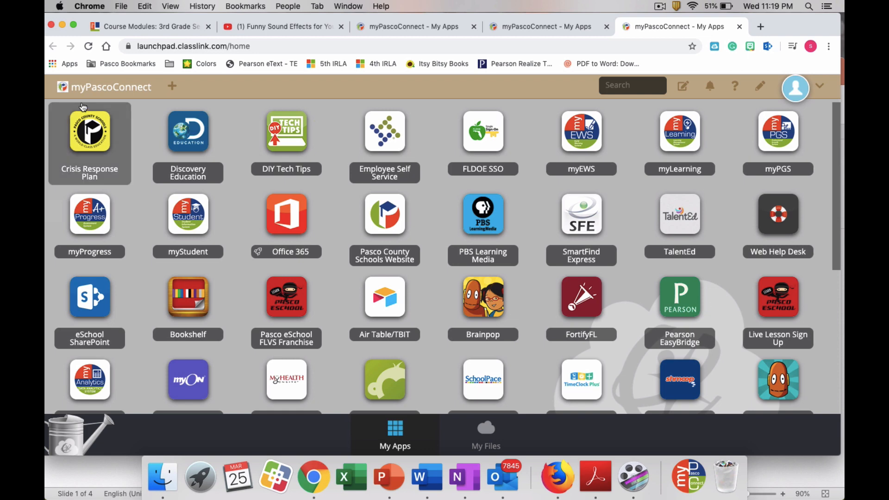
mouse_move(187, 131)
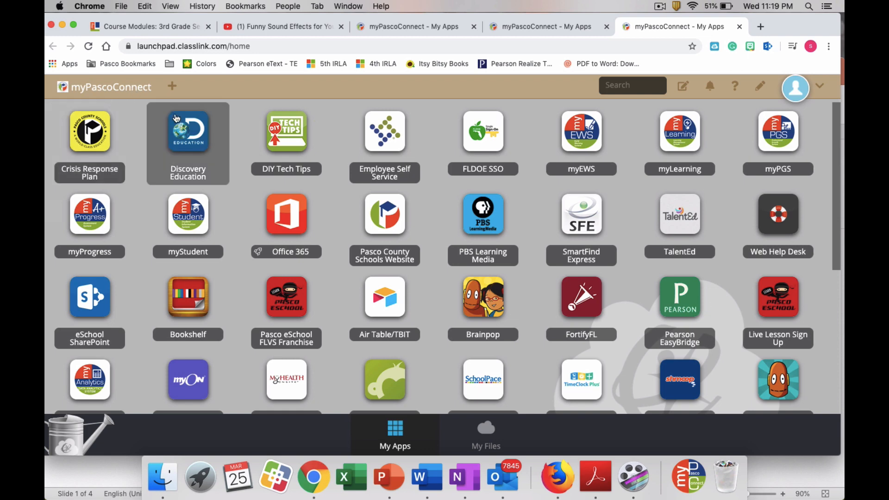
mouse_move(286, 214)
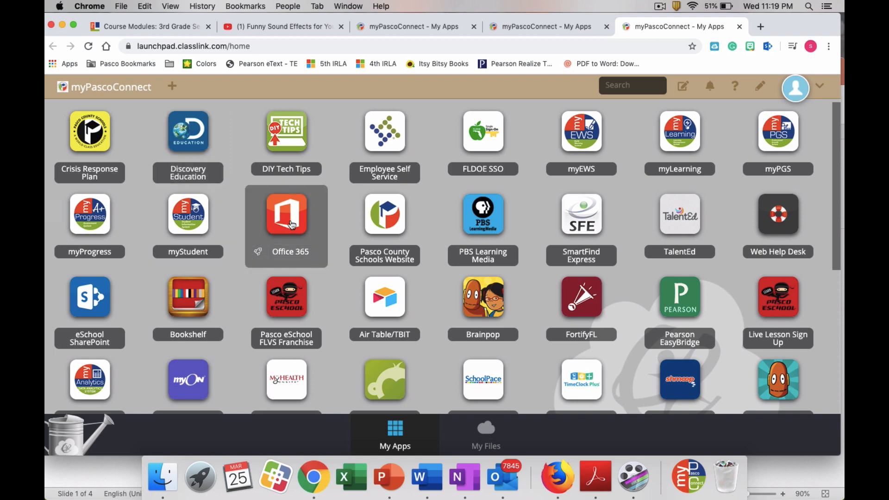
mouse_move(286, 218)
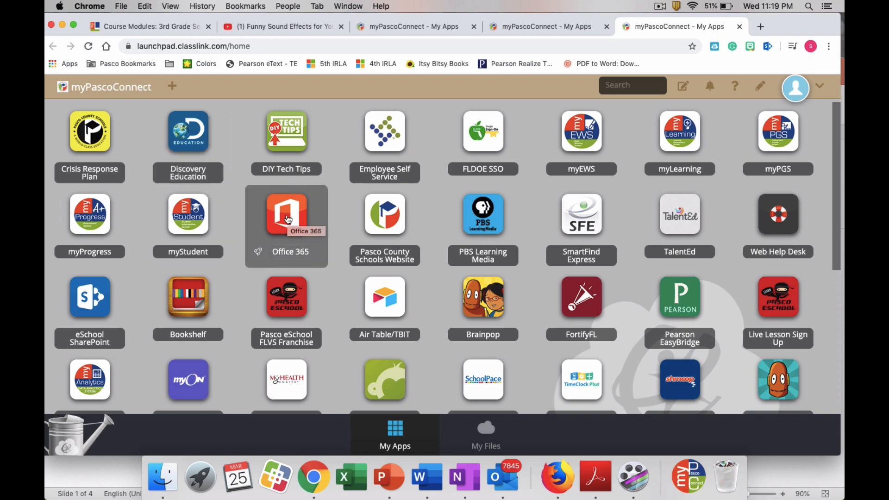
Launch Office 365 from the myPascoConnect app launcher tile
click(286, 214)
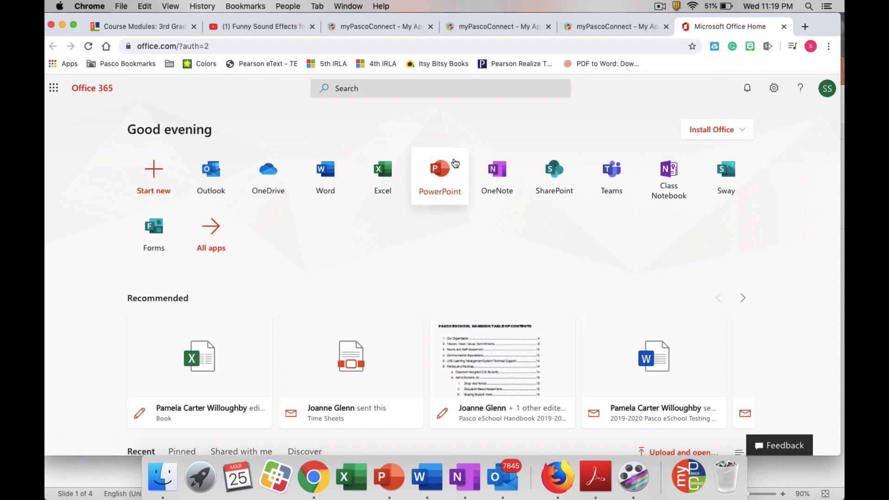
mouse_move(497, 176)
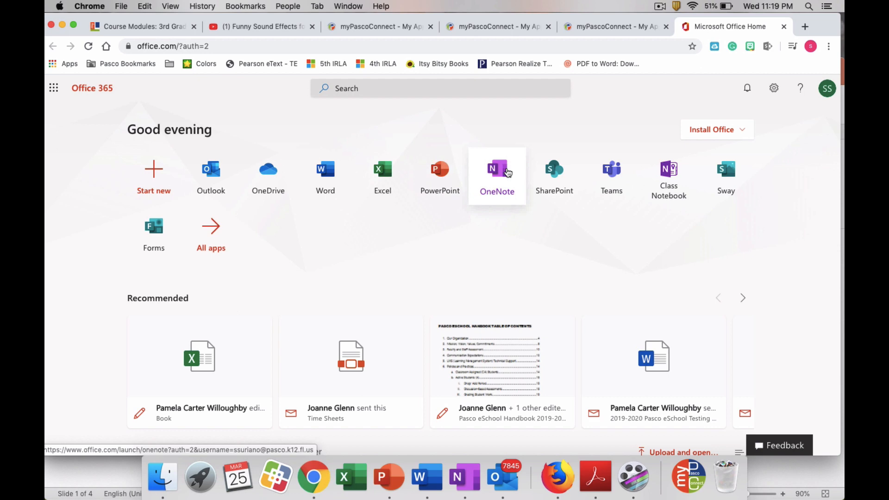
Open OneNote from the Office 365 home page to see recent notebooks
click(497, 169)
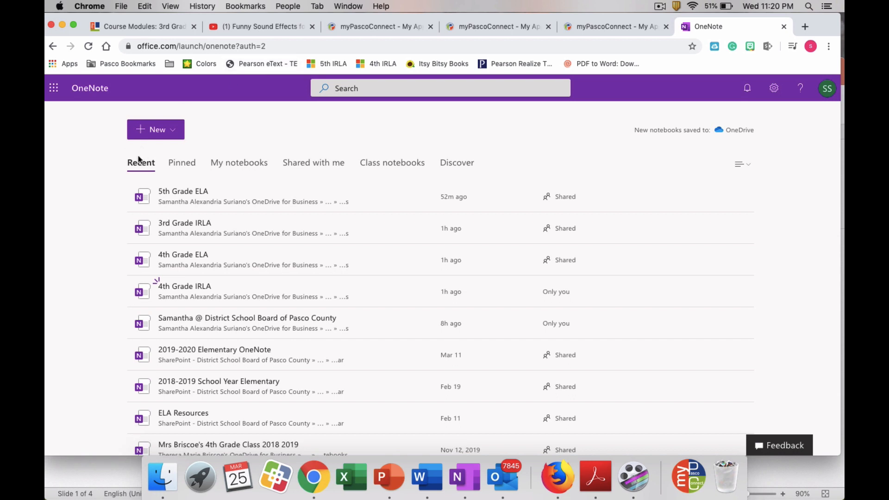
mouse_move(318, 171)
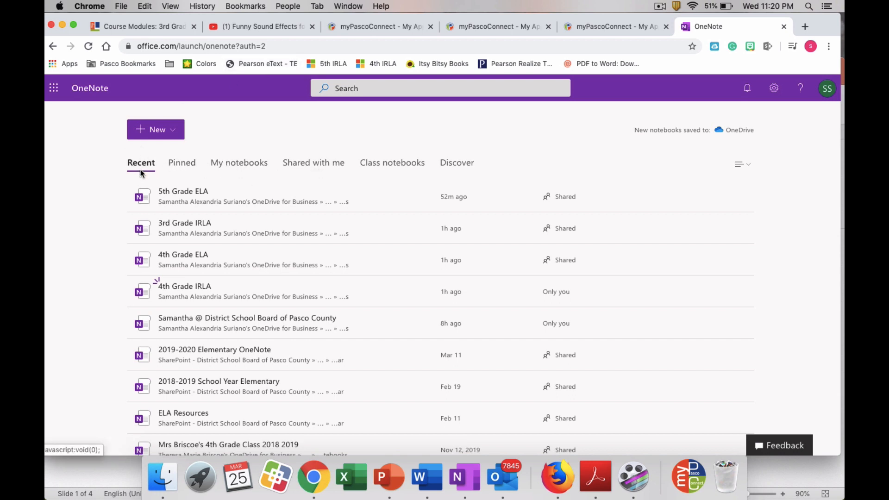
mouse_move(239, 167)
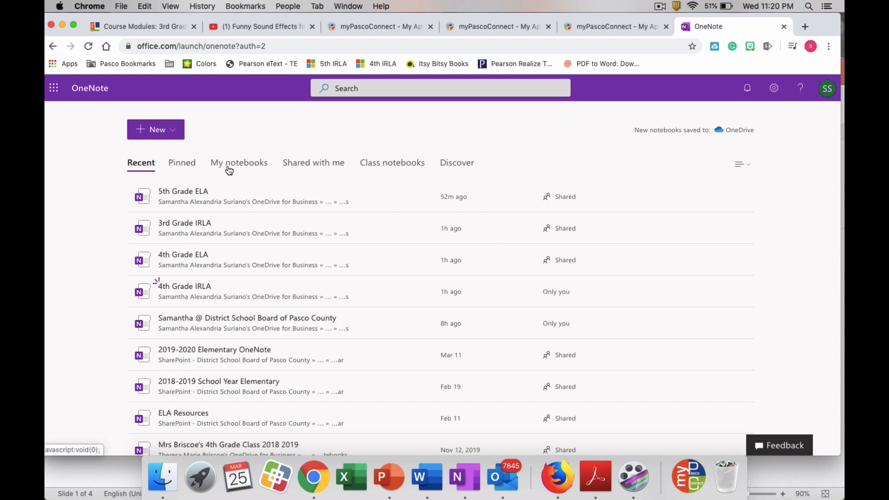
mouse_move(301, 172)
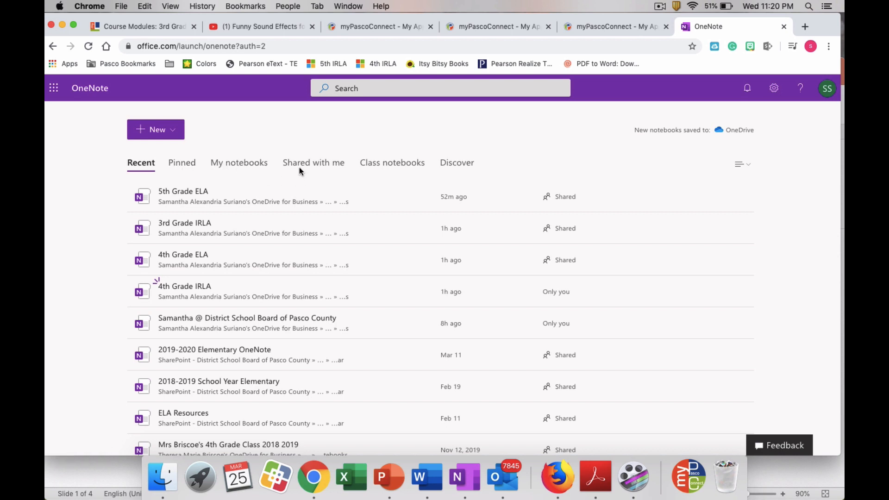
mouse_move(313, 162)
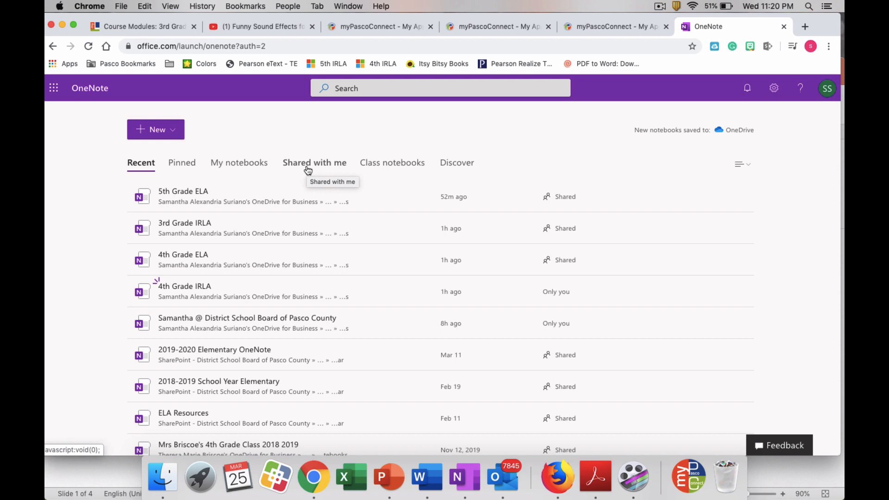
mouse_move(314, 165)
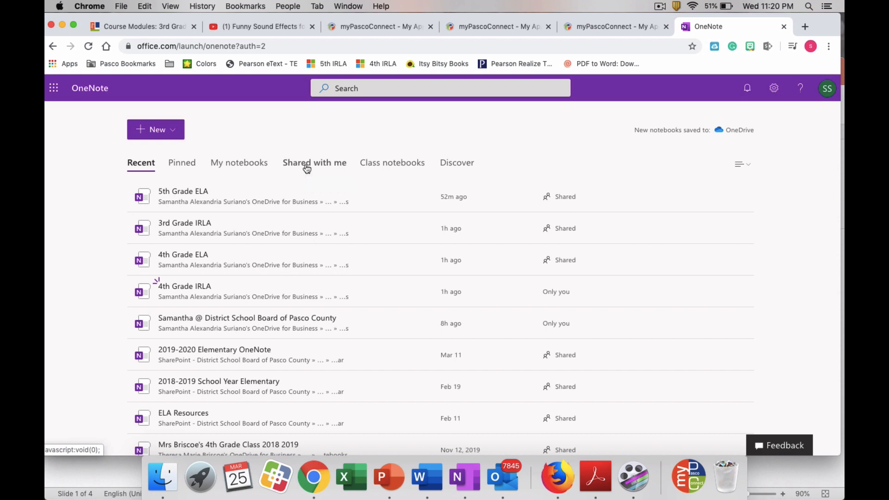
Switch the notebook list to 'Shared with me' to find the IRLA notebooks
click(314, 162)
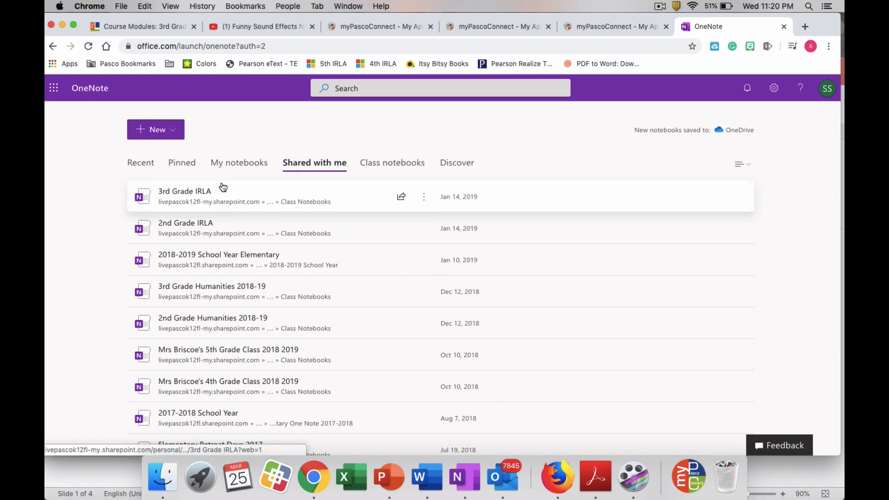
mouse_move(207, 194)
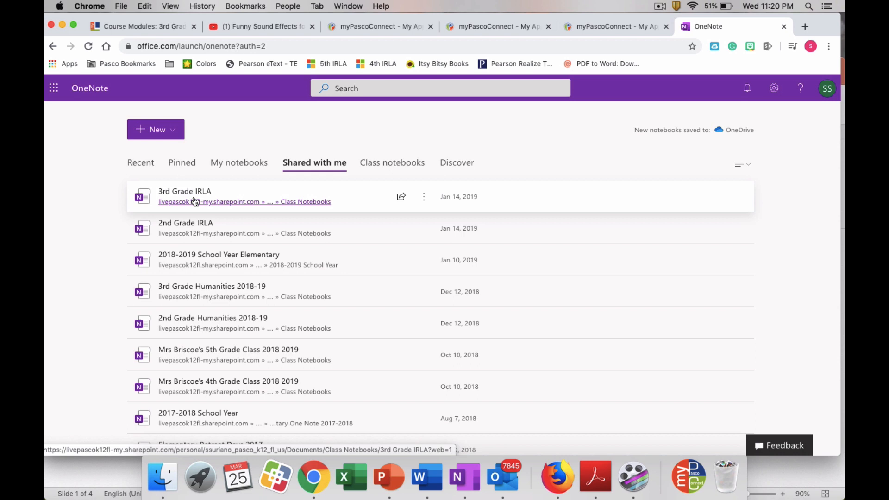
mouse_move(210, 201)
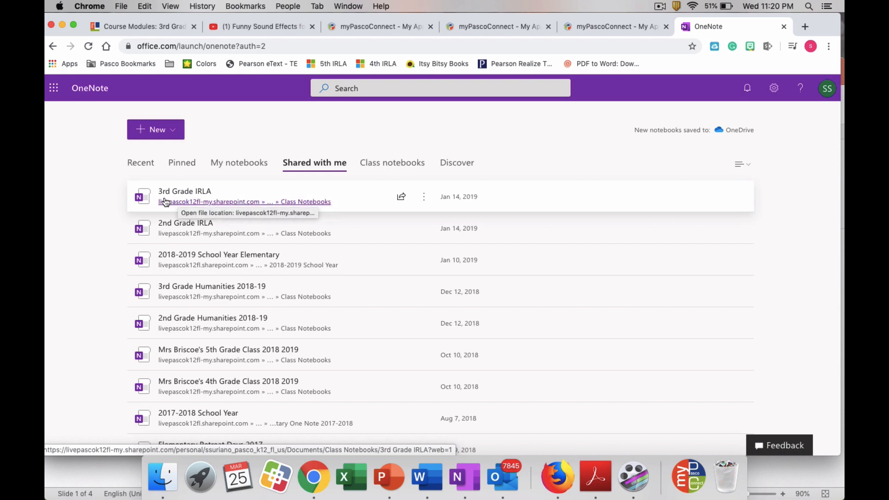
mouse_move(210, 232)
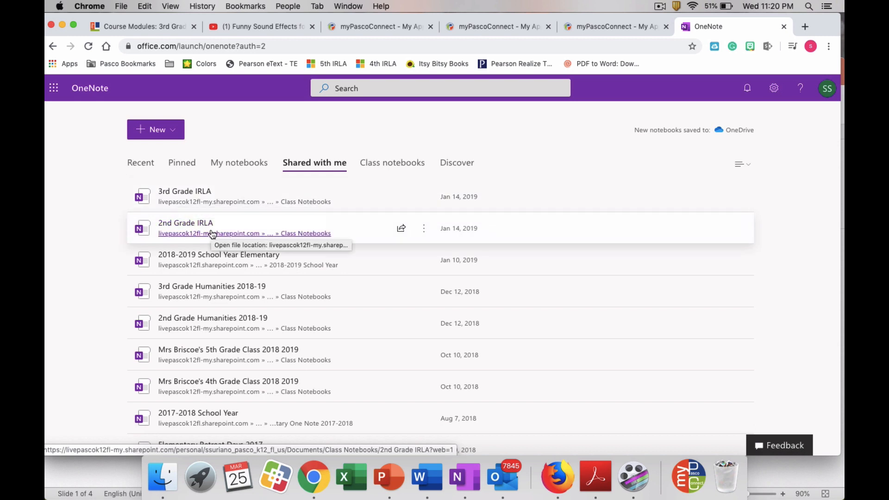
mouse_move(214, 235)
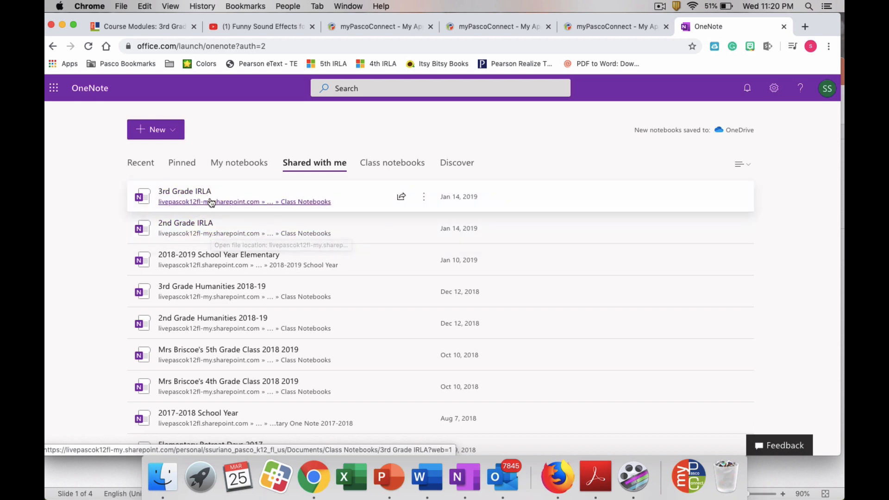
mouse_move(209, 201)
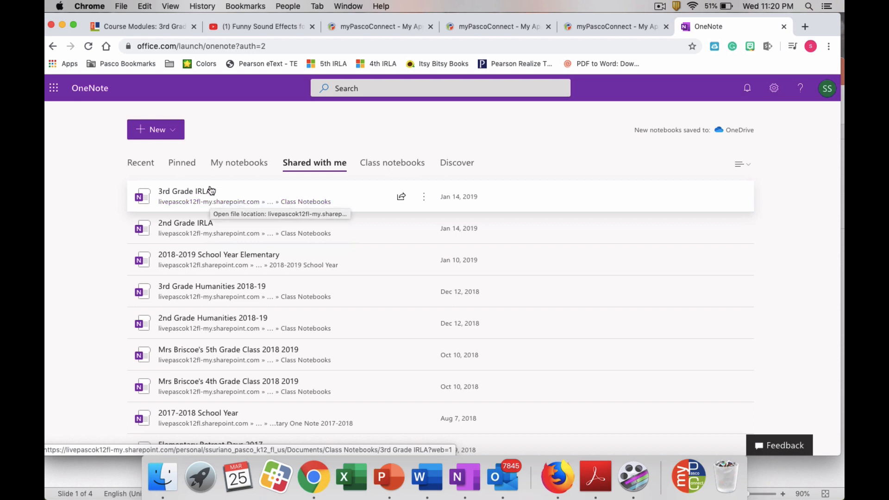
mouse_move(220, 222)
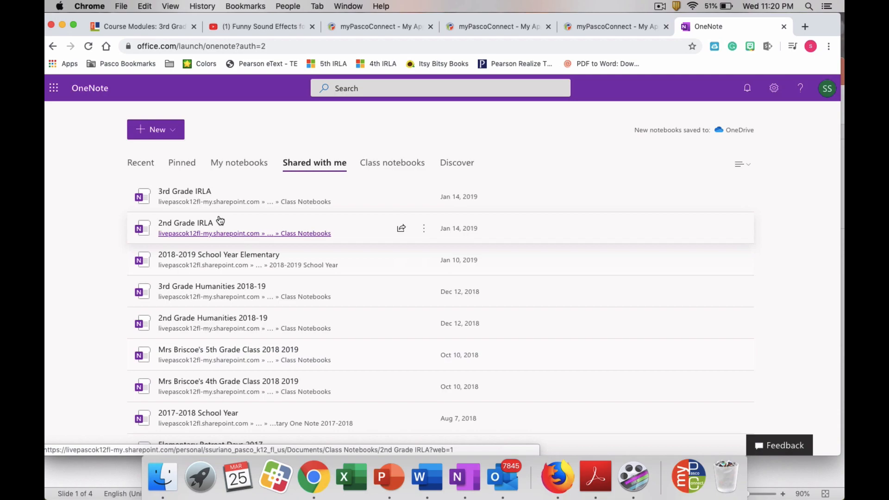
click(187, 223)
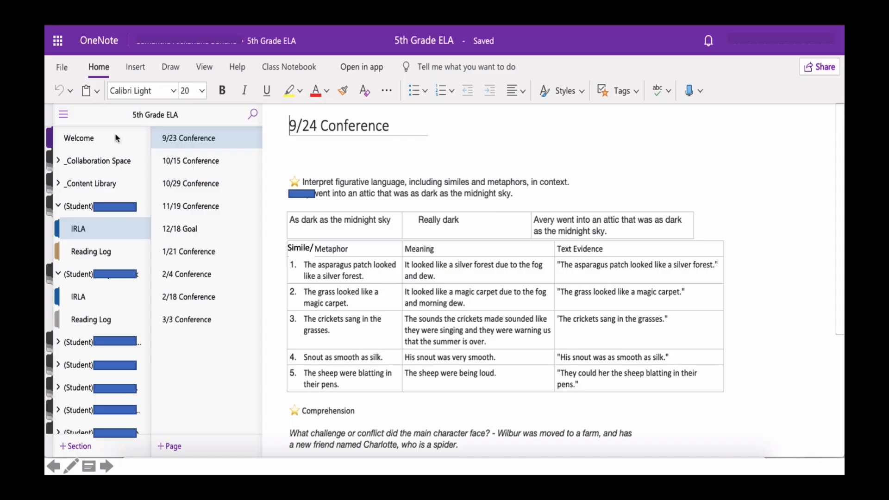
mouse_move(230, 299)
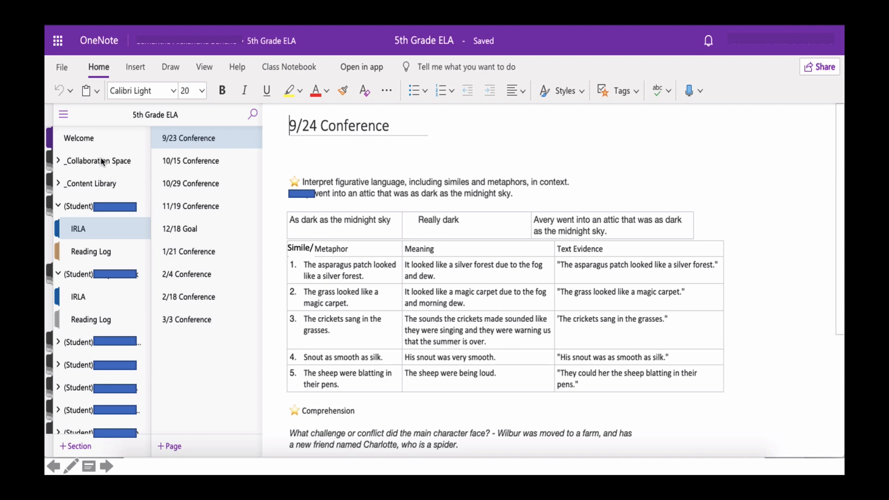
mouse_move(105, 187)
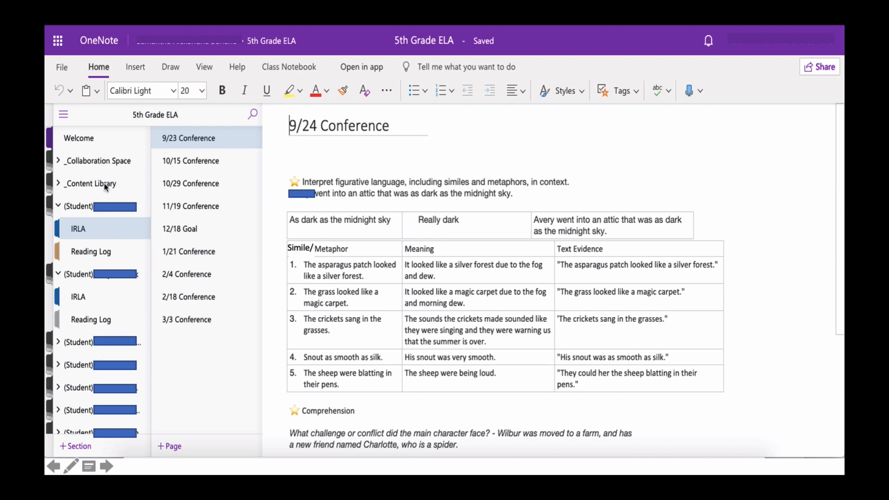
mouse_move(134, 245)
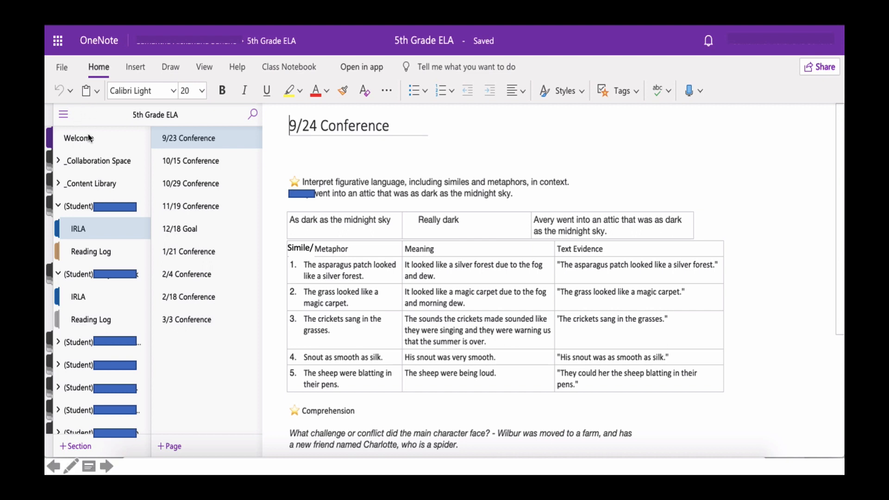
mouse_move(85, 164)
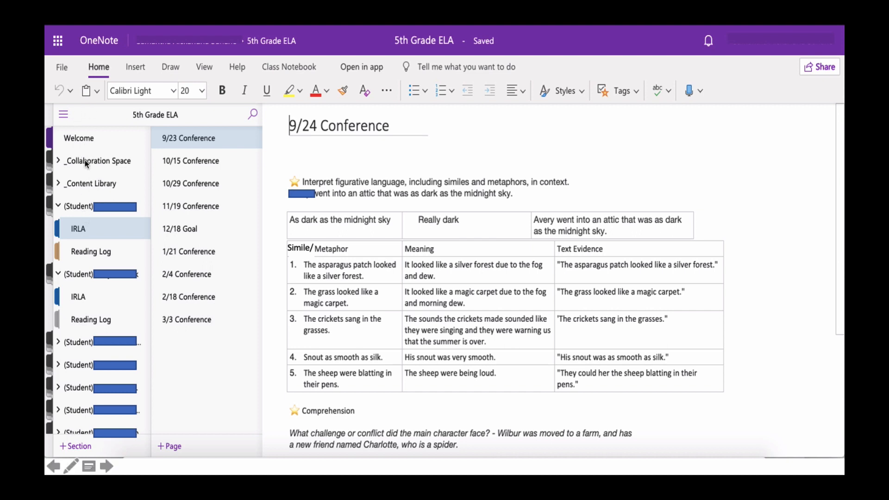
mouse_move(86, 165)
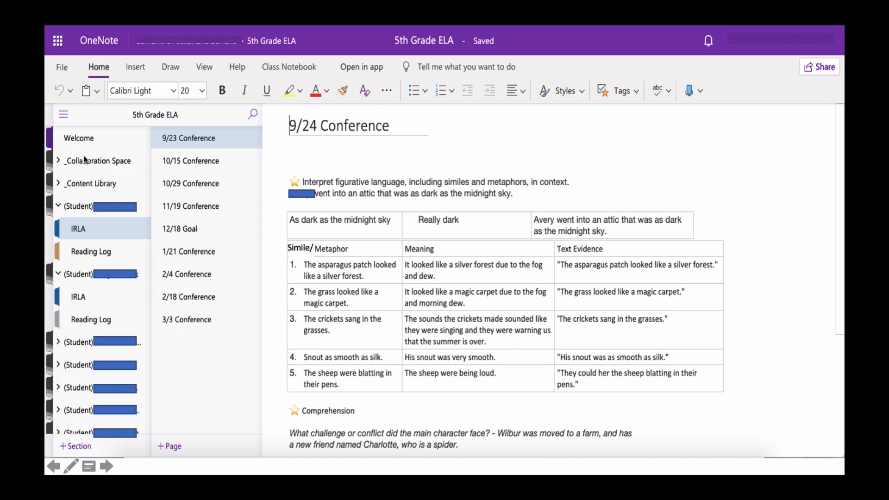
mouse_move(107, 188)
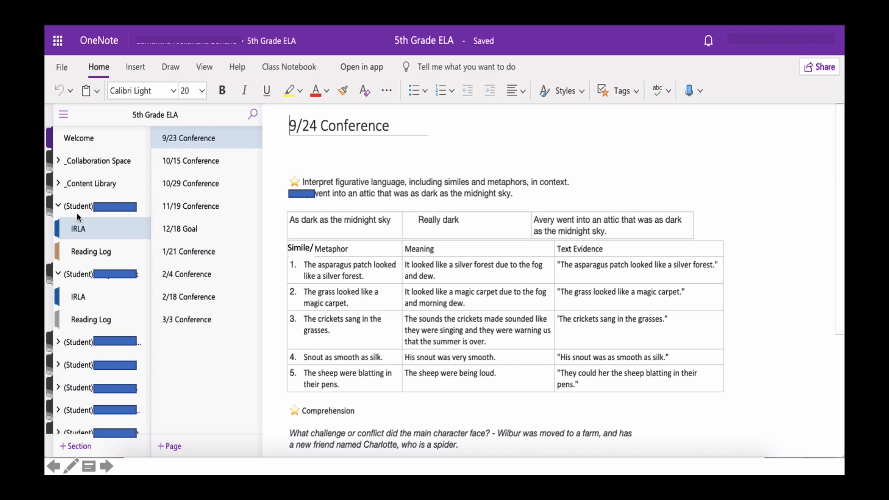
mouse_move(94, 220)
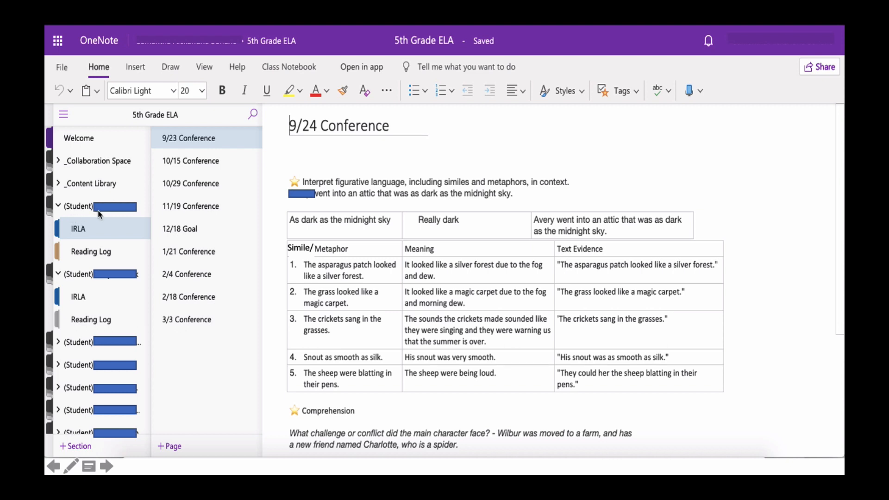
mouse_move(131, 215)
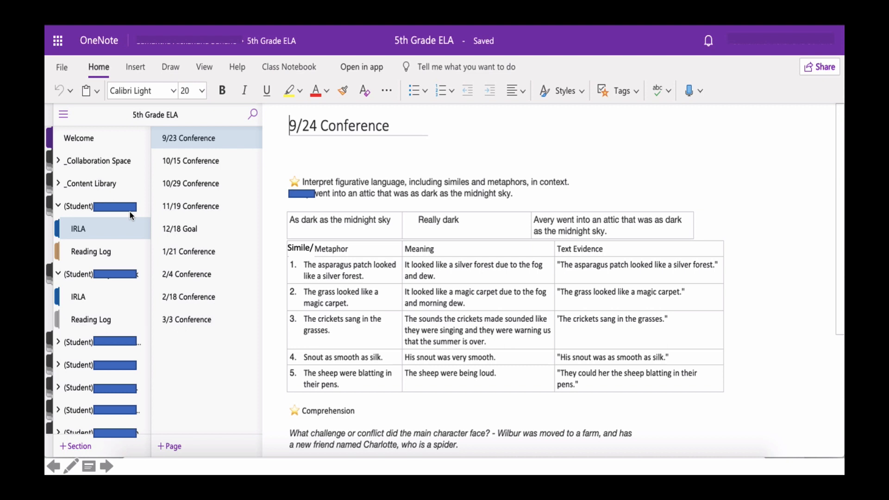
mouse_move(131, 214)
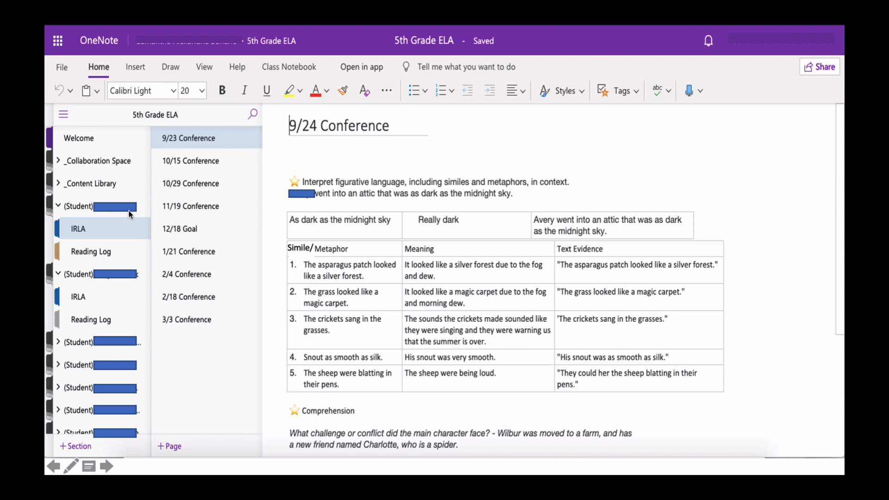
mouse_move(126, 218)
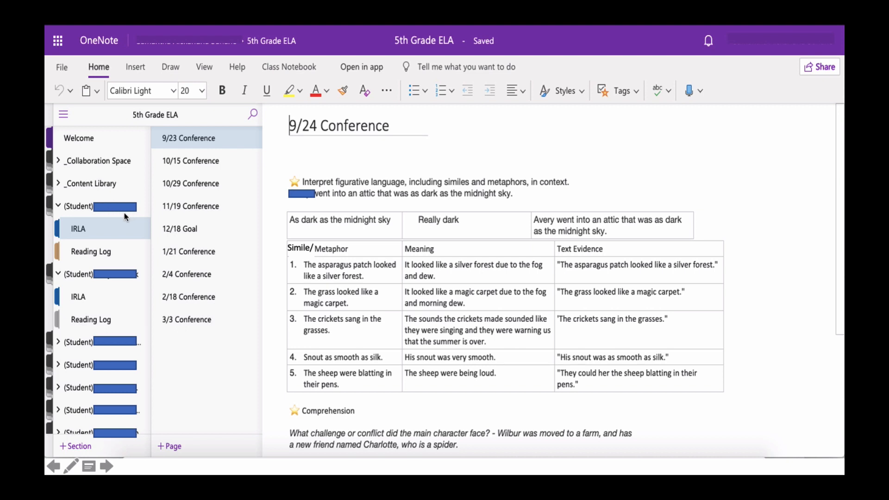
mouse_move(84, 212)
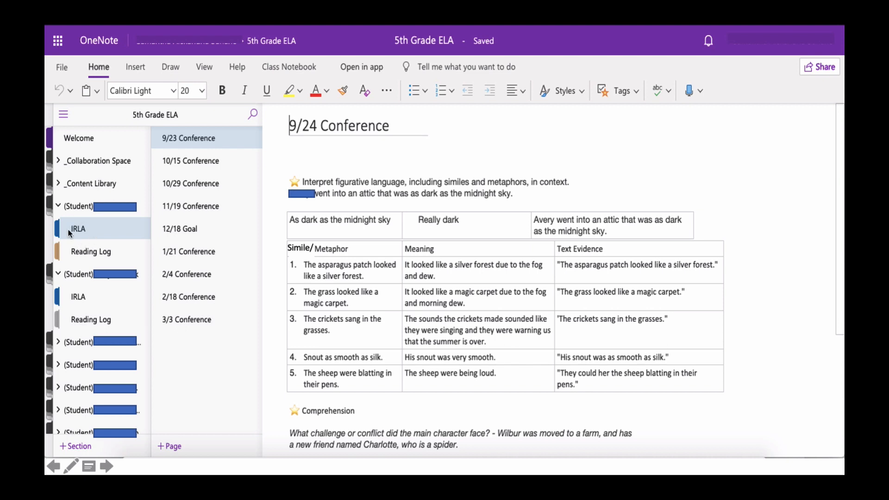
mouse_move(85, 241)
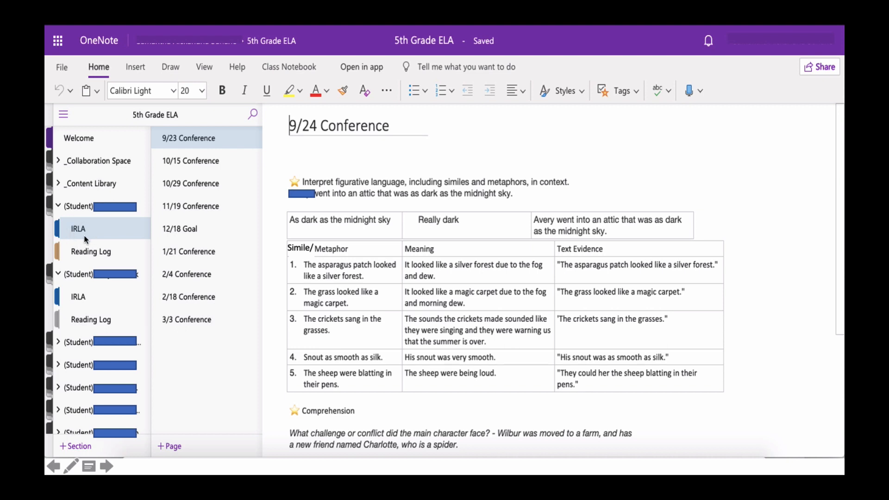
mouse_move(96, 255)
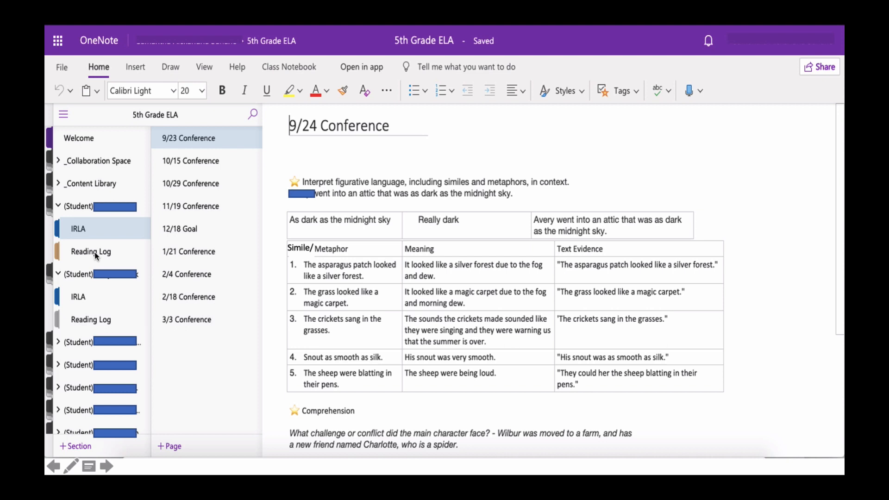
mouse_move(98, 260)
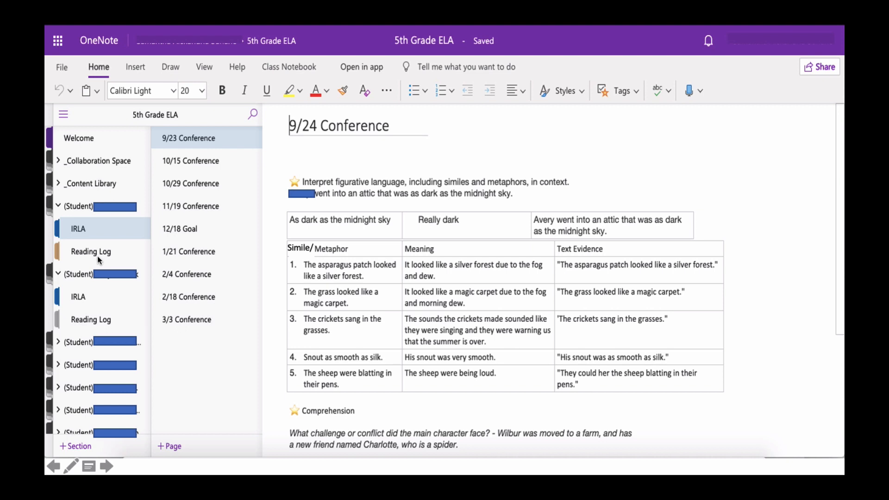
mouse_move(98, 261)
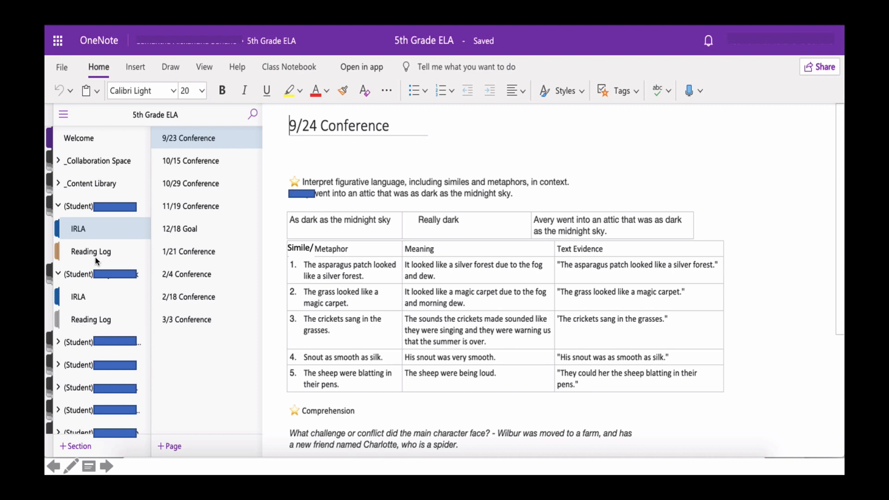
mouse_move(102, 244)
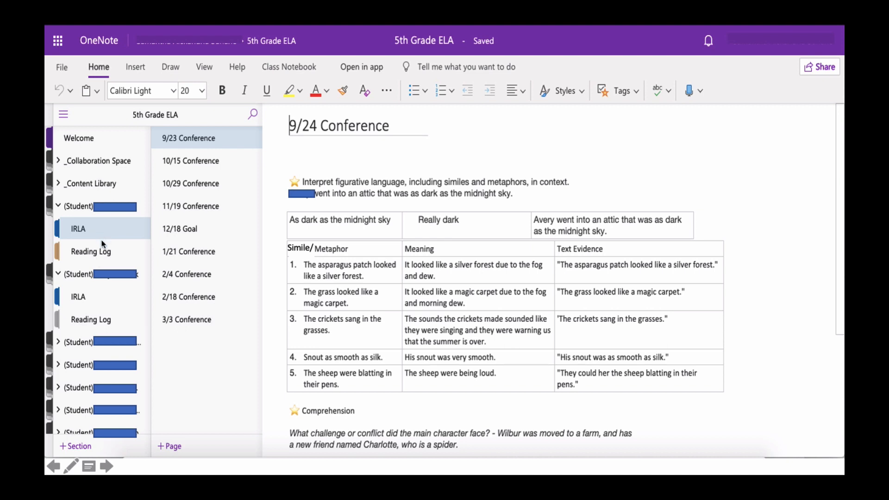
mouse_move(97, 231)
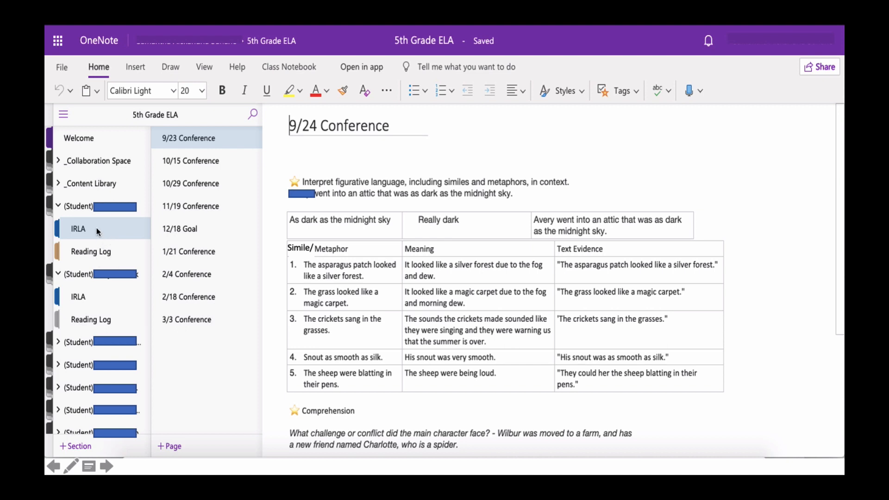
mouse_move(96, 232)
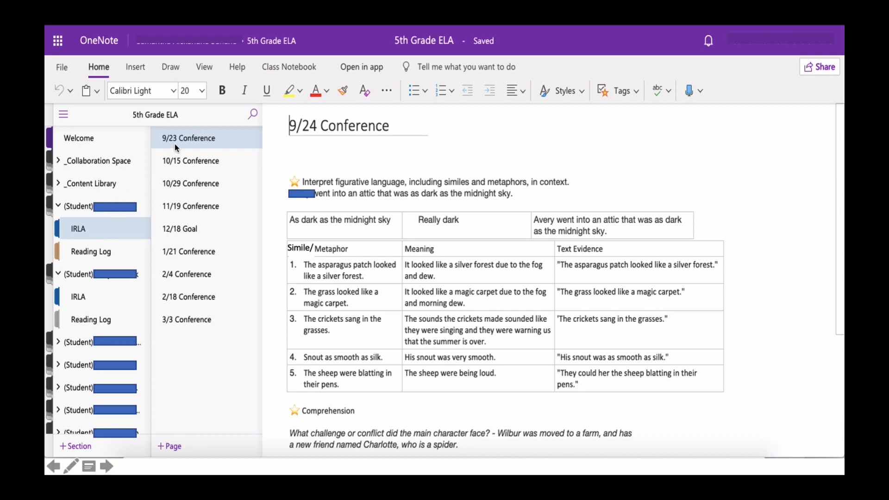
mouse_move(189, 238)
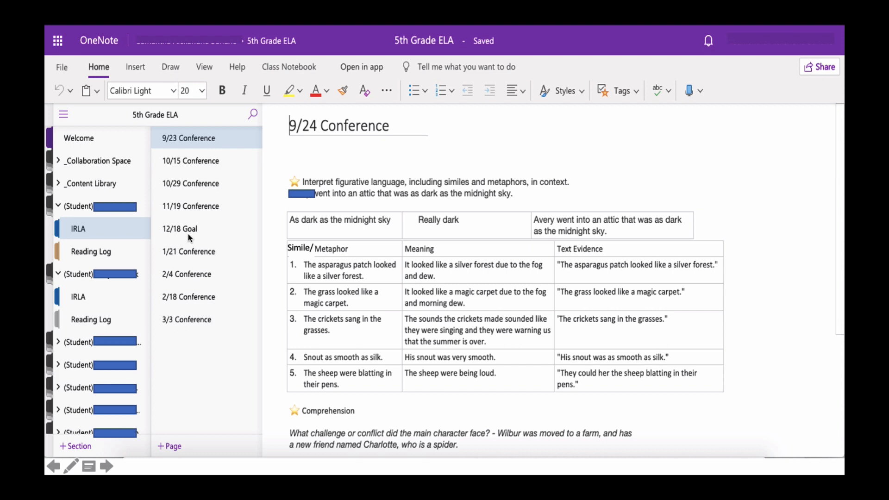
mouse_move(91, 233)
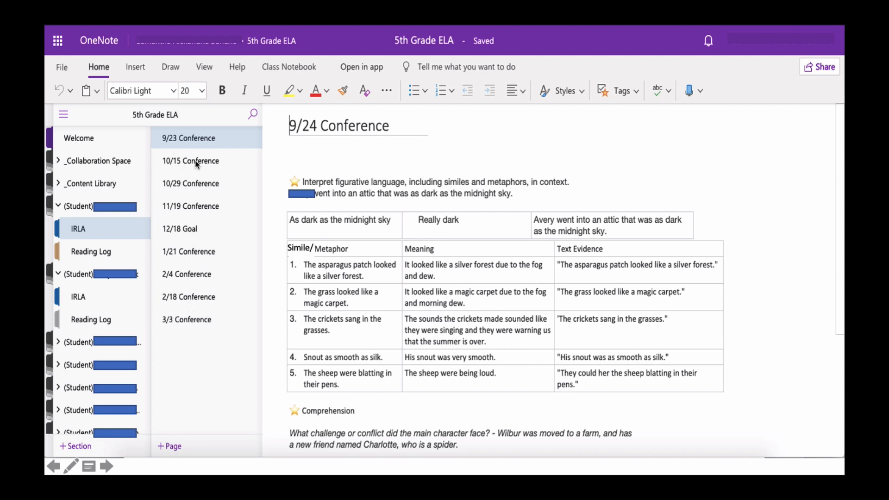
mouse_move(226, 179)
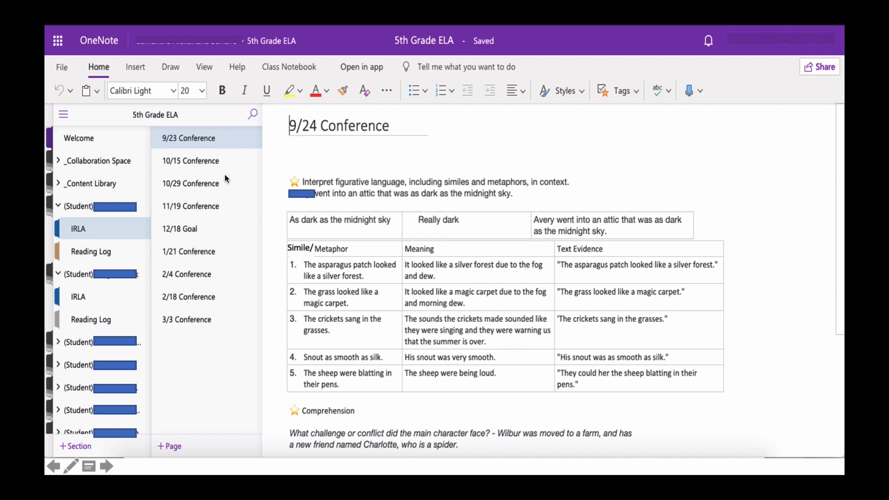
mouse_move(359, 270)
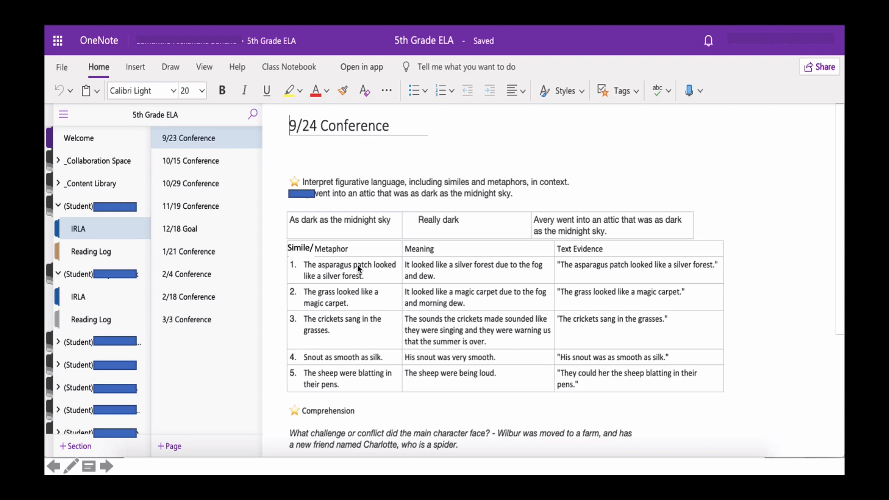
mouse_move(337, 238)
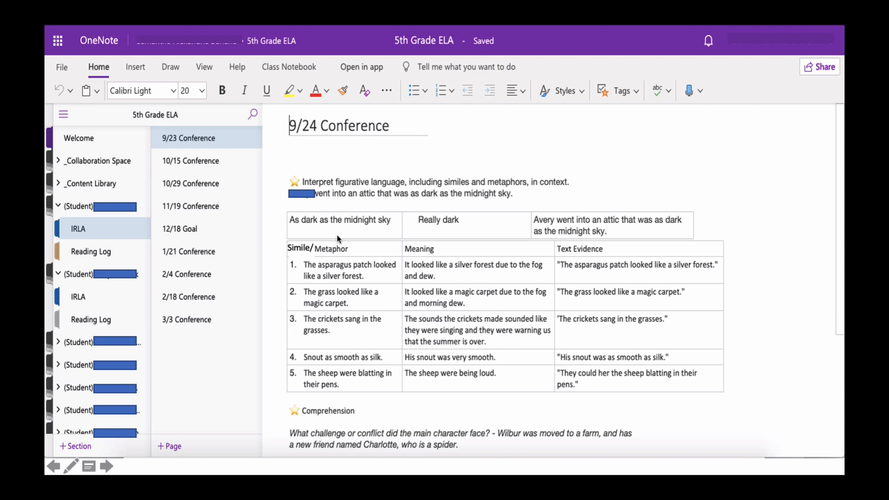
mouse_move(381, 199)
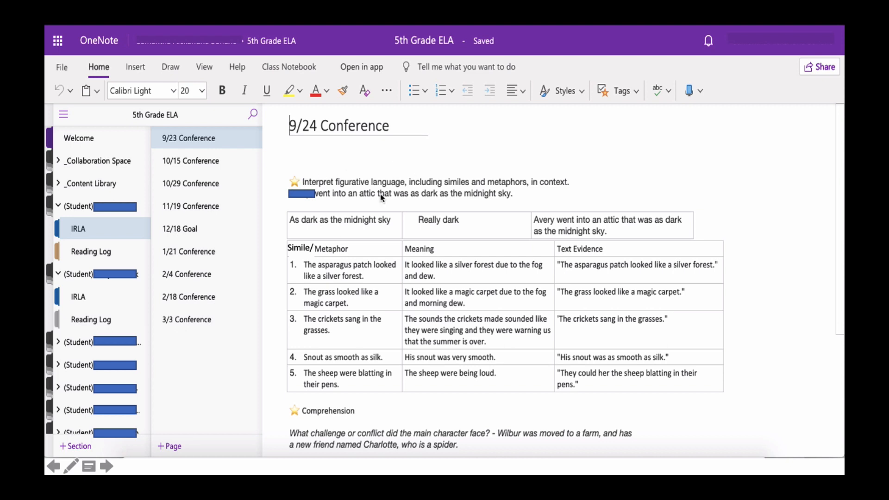
mouse_move(344, 266)
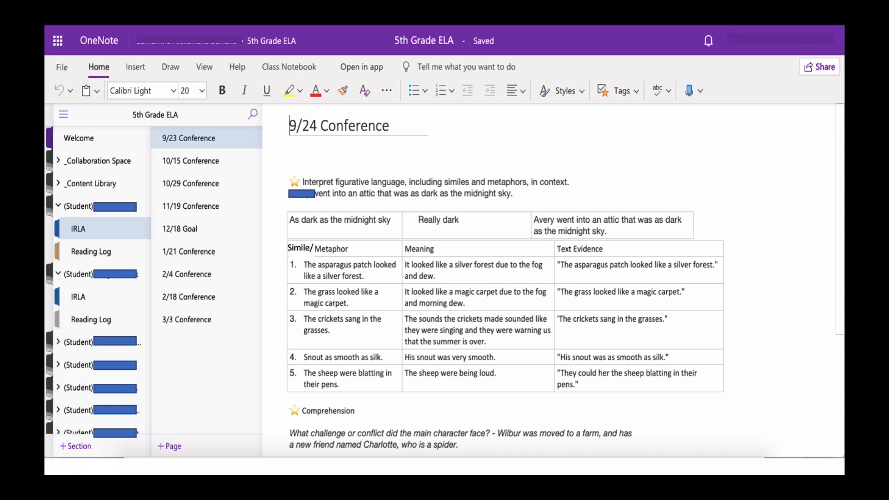
Scroll to the Next Conference reminder for Tuesday October 15th, 11:00am
scroll(down, 3)
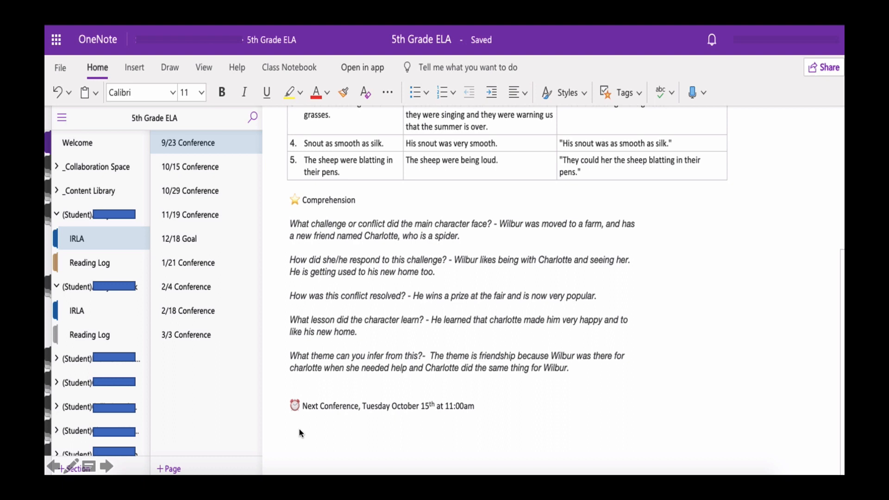
mouse_move(516, 432)
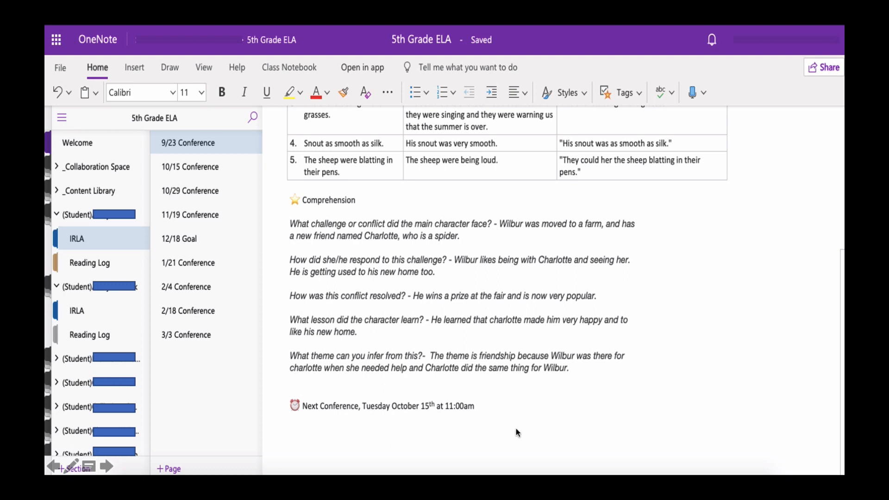
mouse_move(450, 393)
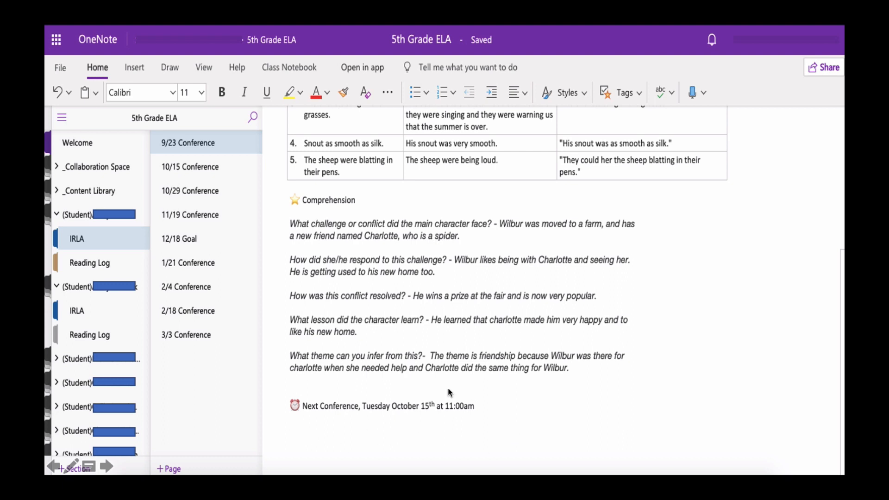
mouse_move(332, 421)
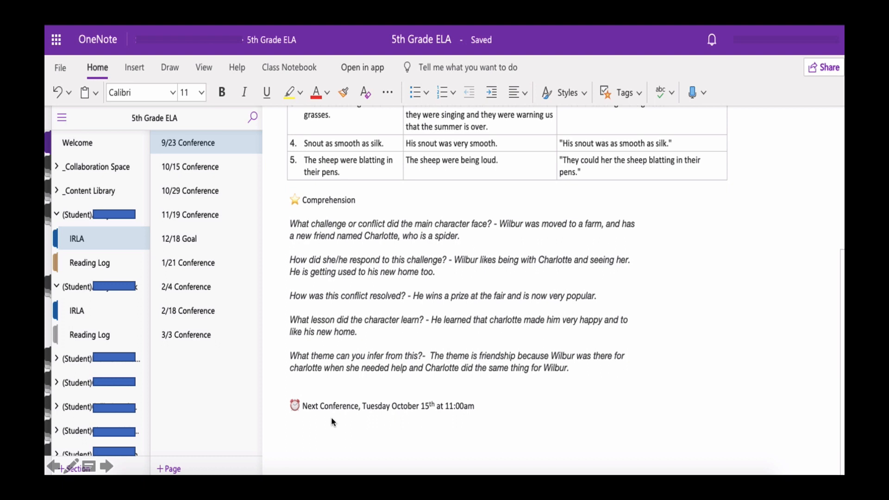